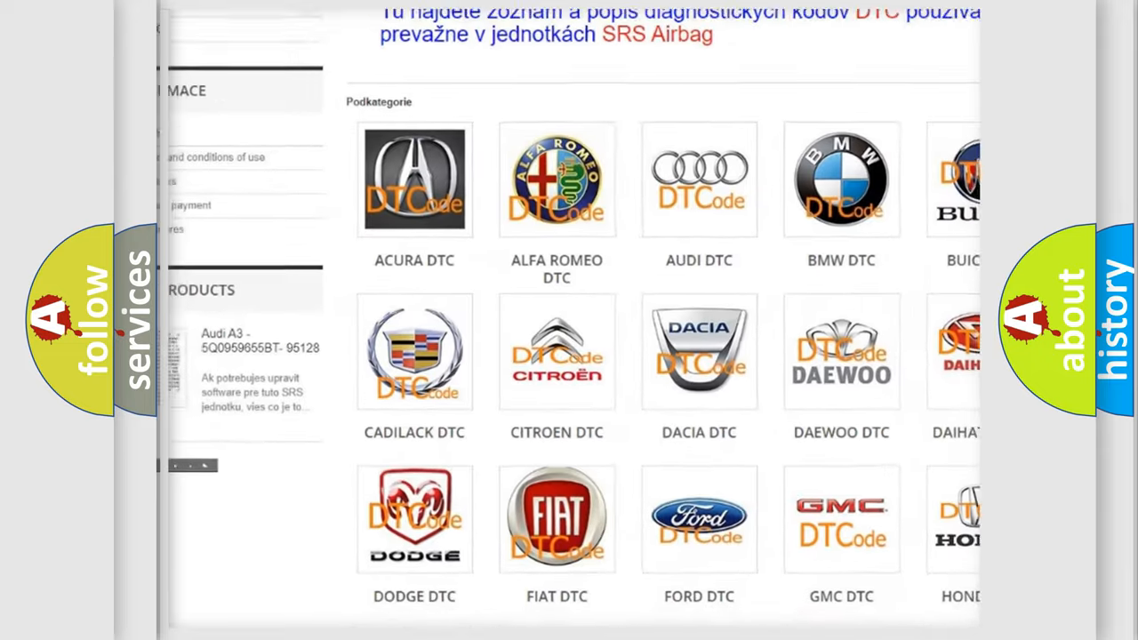
pyautogui.scroll(-3)
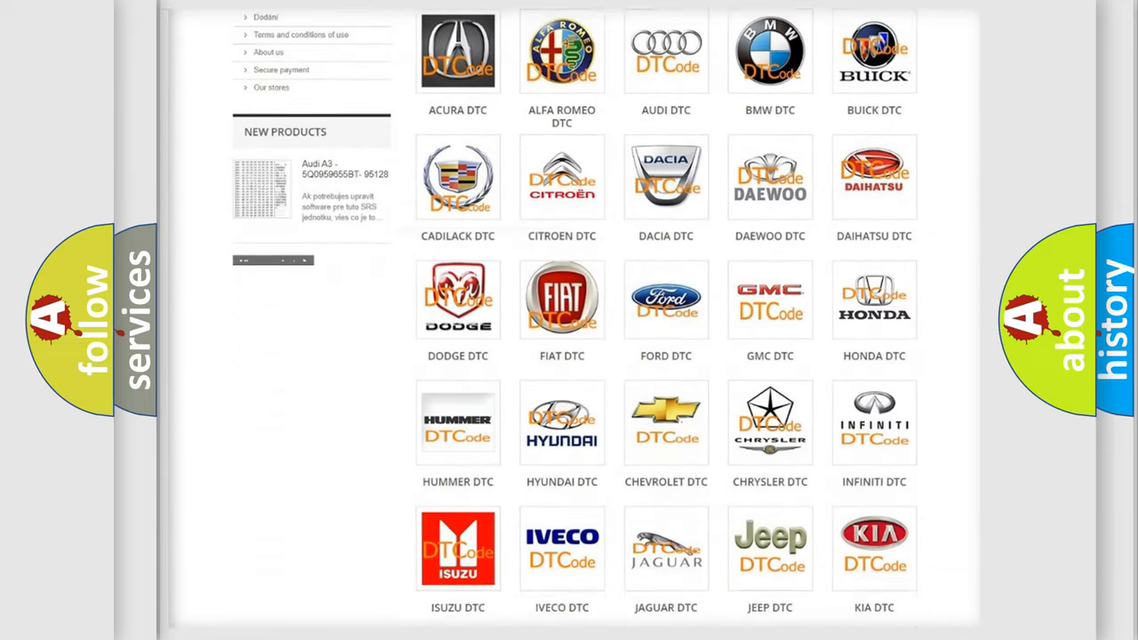
pyautogui.scroll(-3)
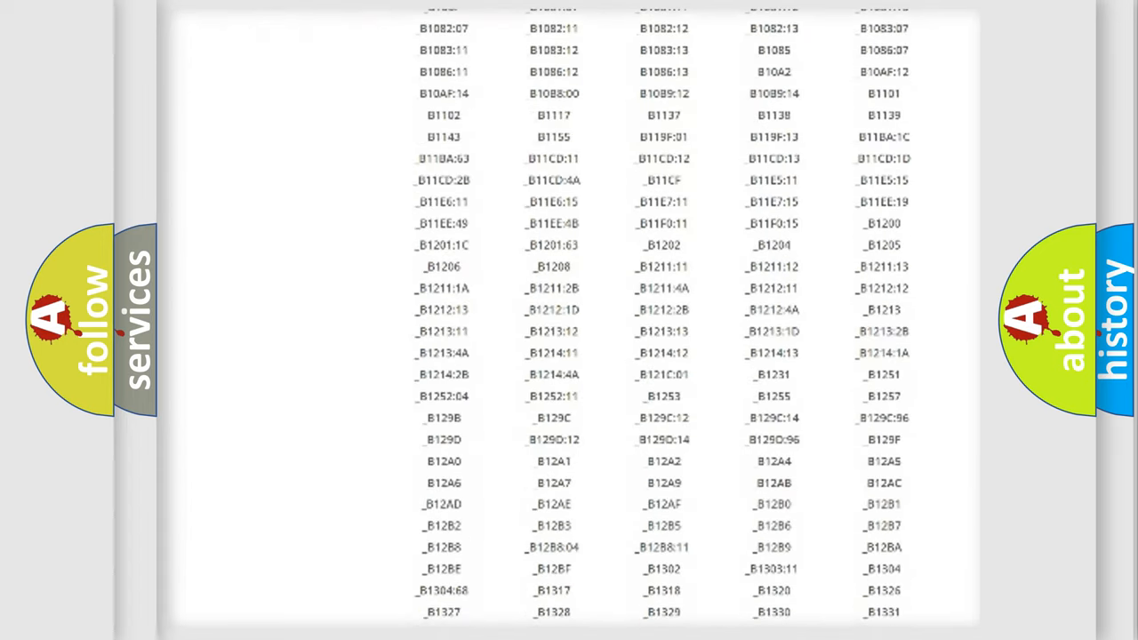
pyautogui.scroll(-3)
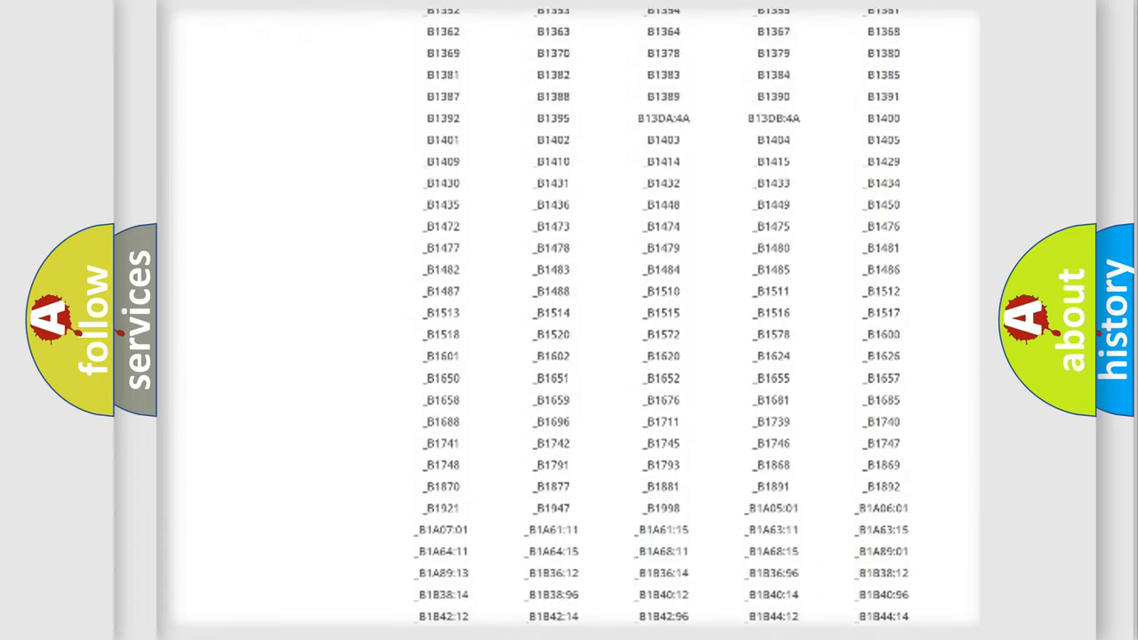